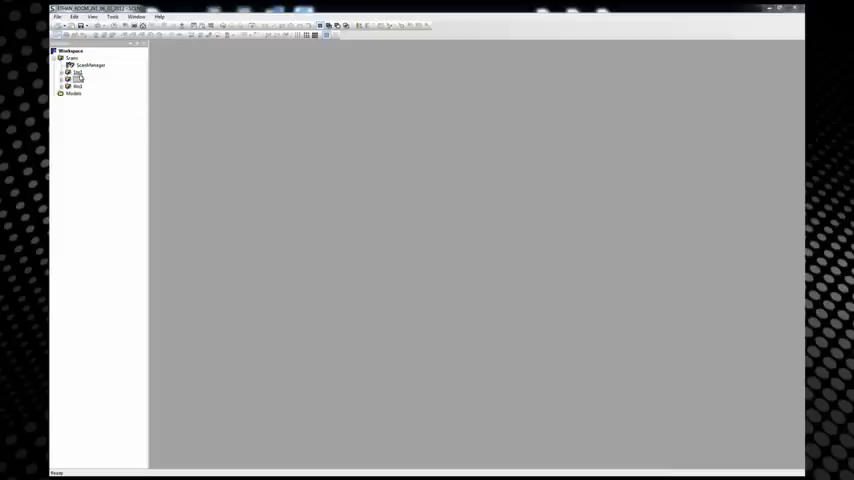
Step: Show a scan from the workspace tree as a 3D point cloud and orbit around it
{"action": "right_click", "coordinate": [76, 80]}
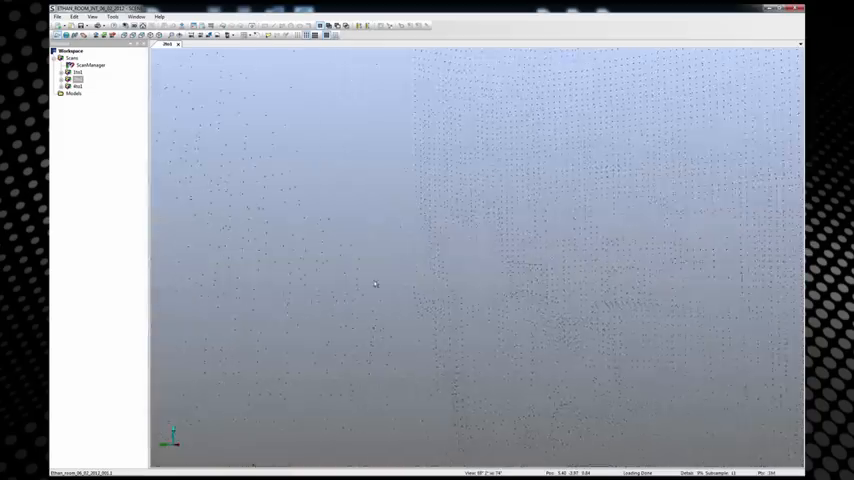
{"action": "left_click_drag", "start_coordinate": [376, 284], "coordinate": [390, 322]}
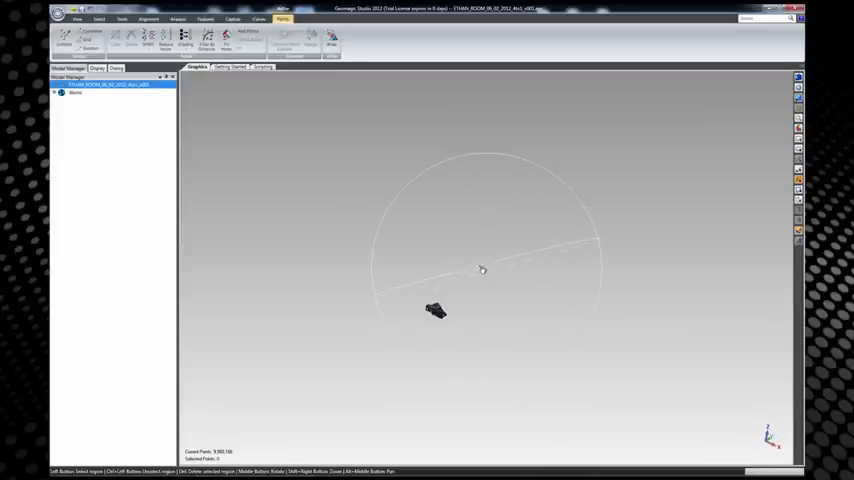
Step: Fit the set into view, delete the stray points around the bed, and preview Reduce Noise deviation
{"action": "left_click", "coordinate": [76, 20]}
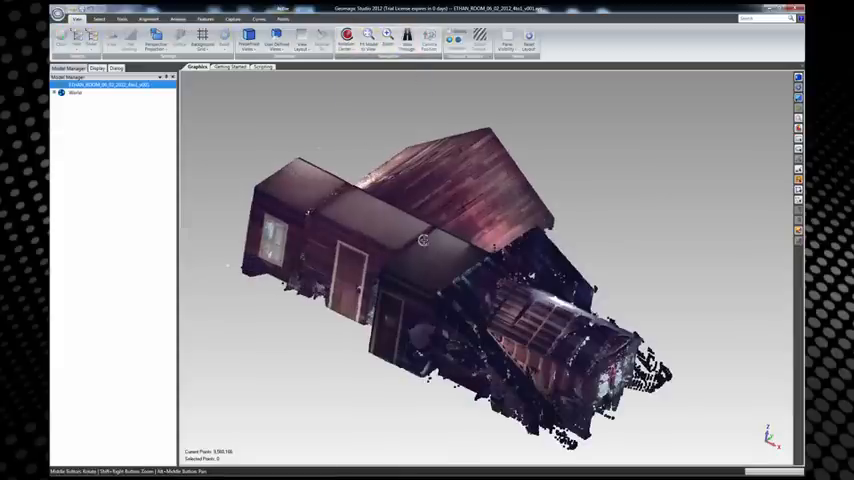
{"action": "left_click", "coordinate": [428, 38]}
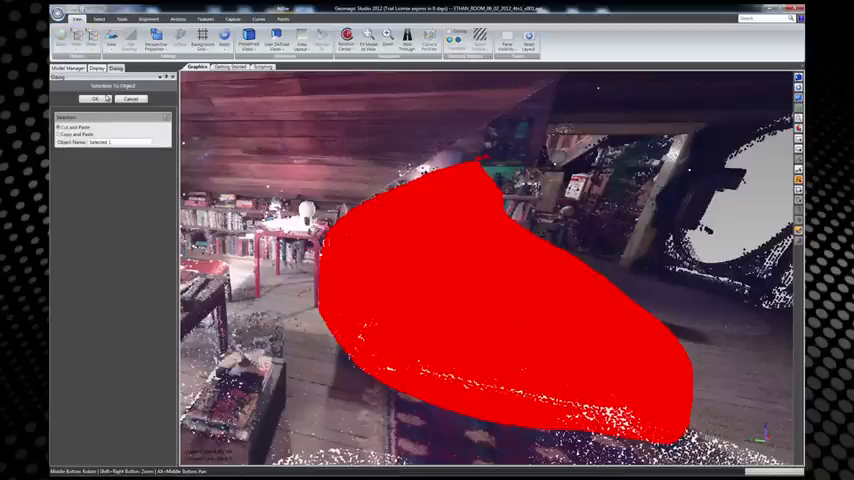
{"action": "left_click", "coordinate": [94, 100]}
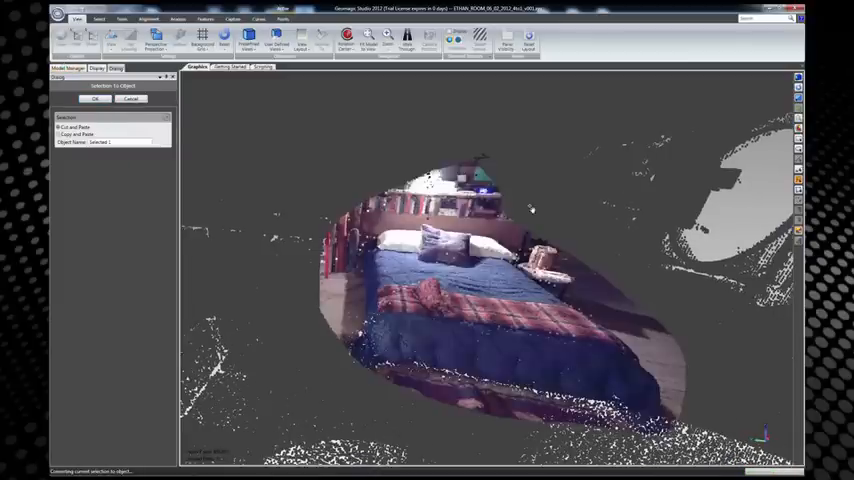
{"action": "left_click", "coordinate": [94, 98]}
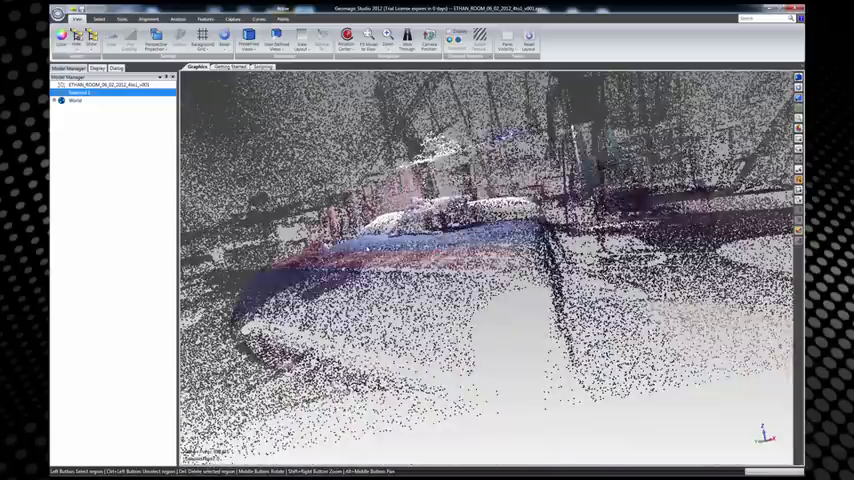
{"action": "left_click", "coordinate": [284, 18]}
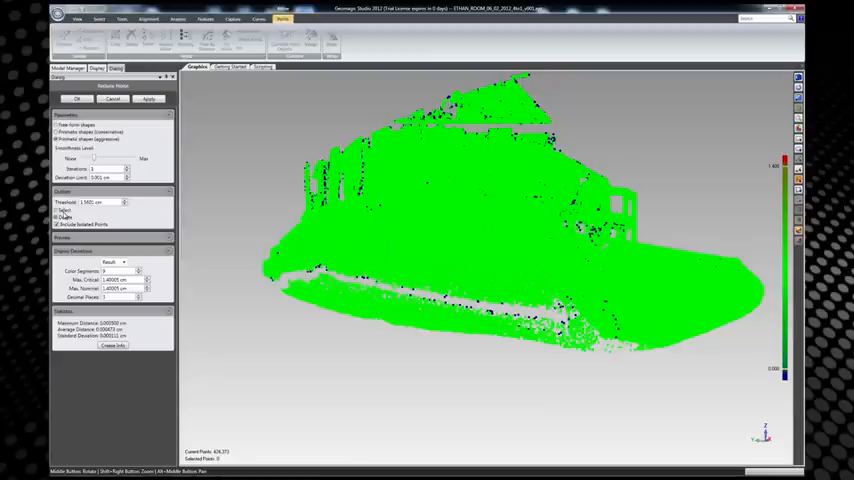
{"action": "left_click", "coordinate": [76, 98]}
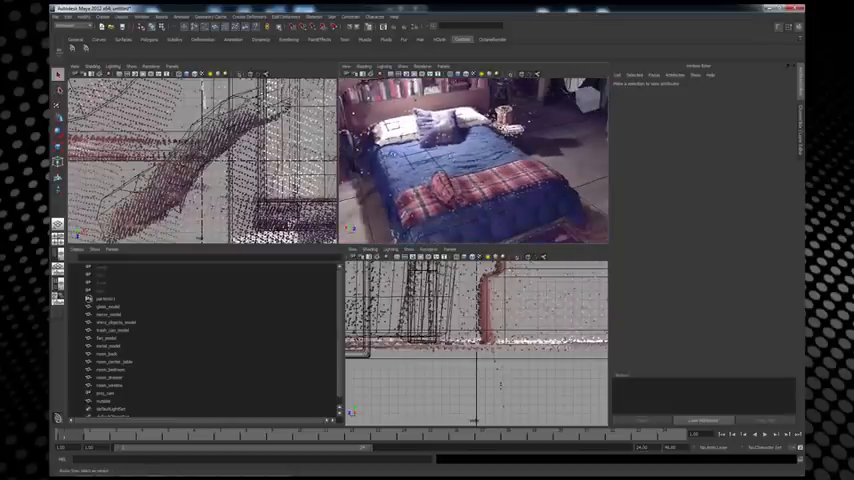
Step: Import the scanned bed set mesh into the Maya scene
{"action": "left_click", "coordinate": [108, 300]}
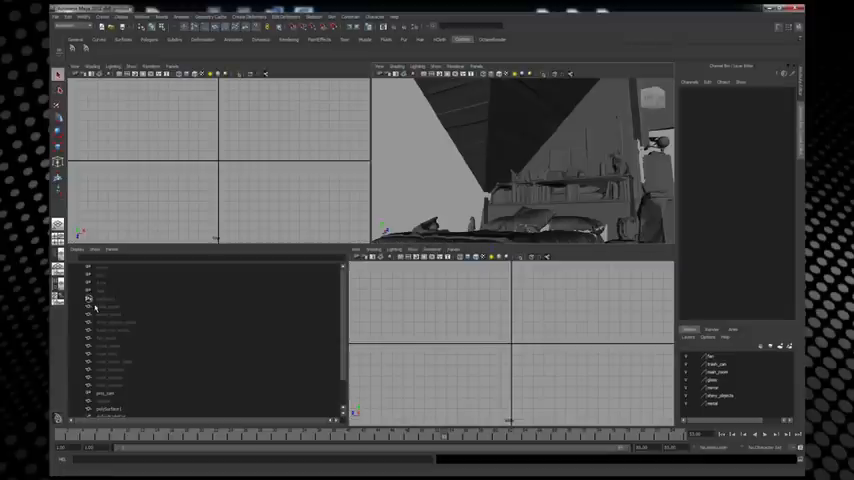
Step: Frame the bed set in the perspective view and select its Outliner node to see its attributes
{"action": "left_click", "coordinate": [104, 300]}
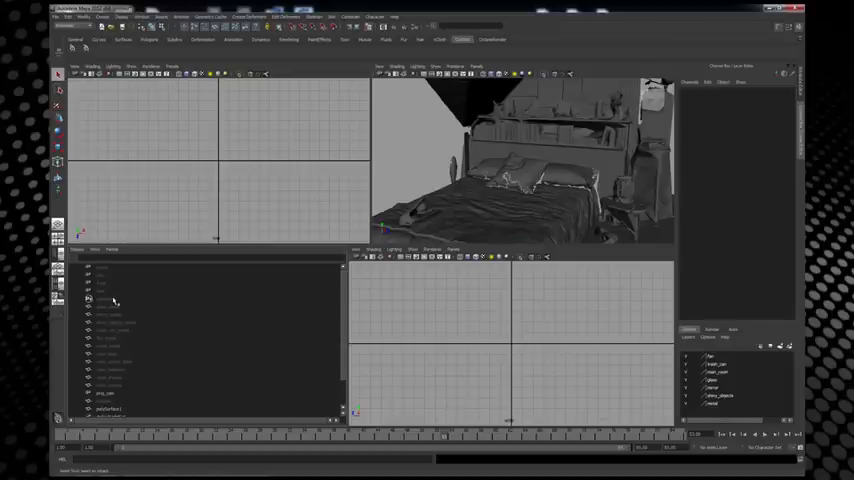
{"action": "left_click", "coordinate": [110, 308]}
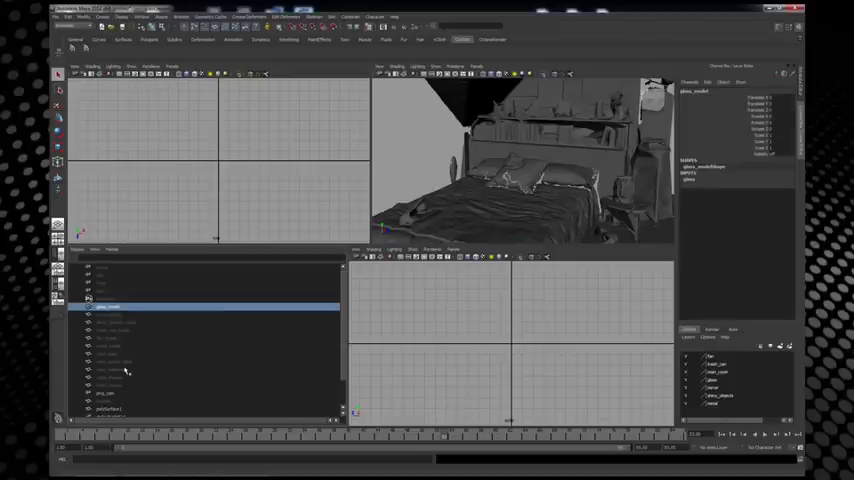